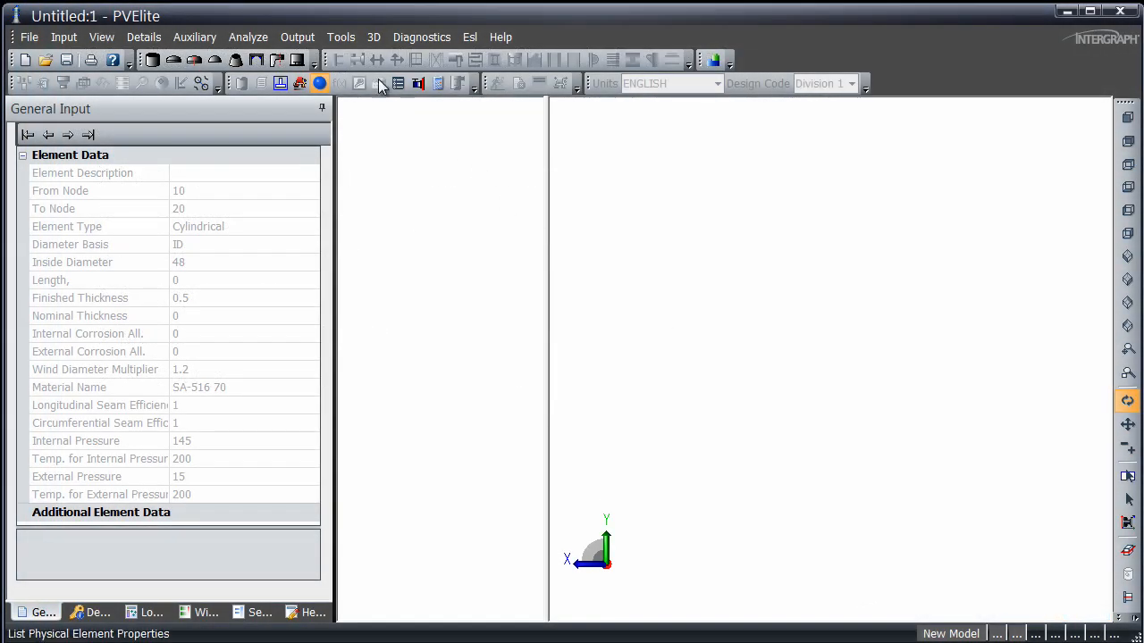
Open the ASME user material database editor from the Tools menu
left_click(340, 36)
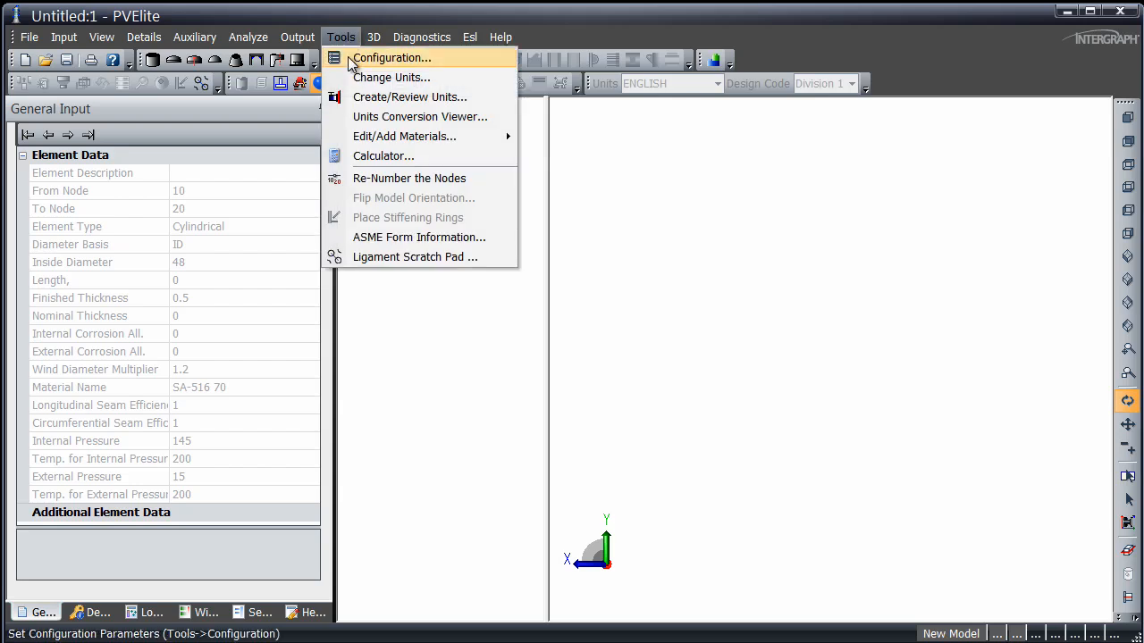
mouse_move(404, 136)
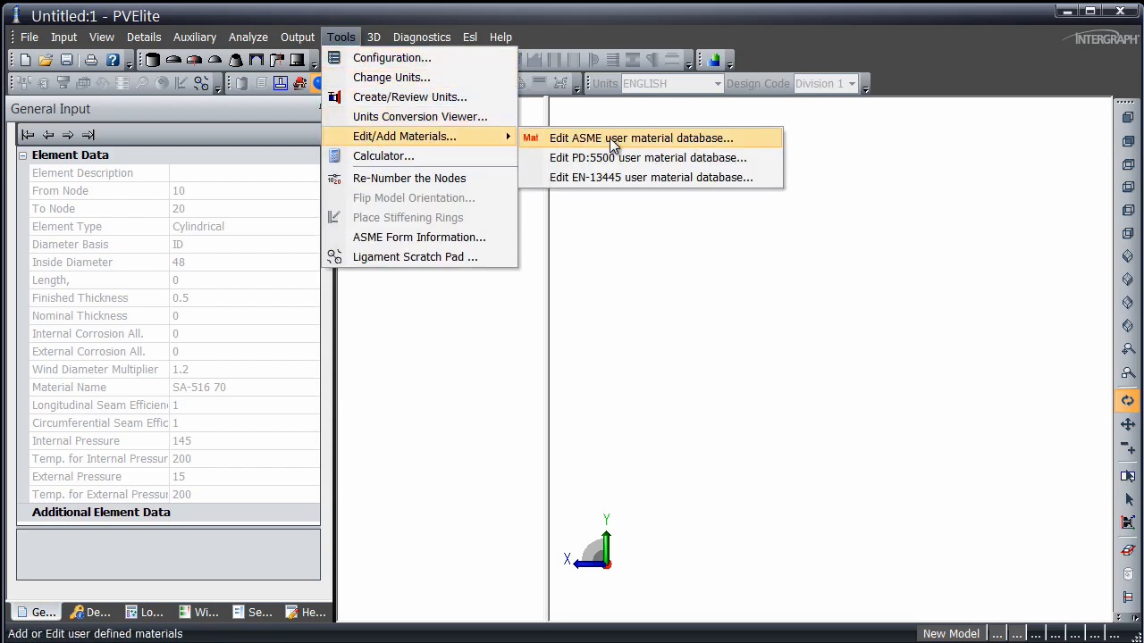
left_click(640, 137)
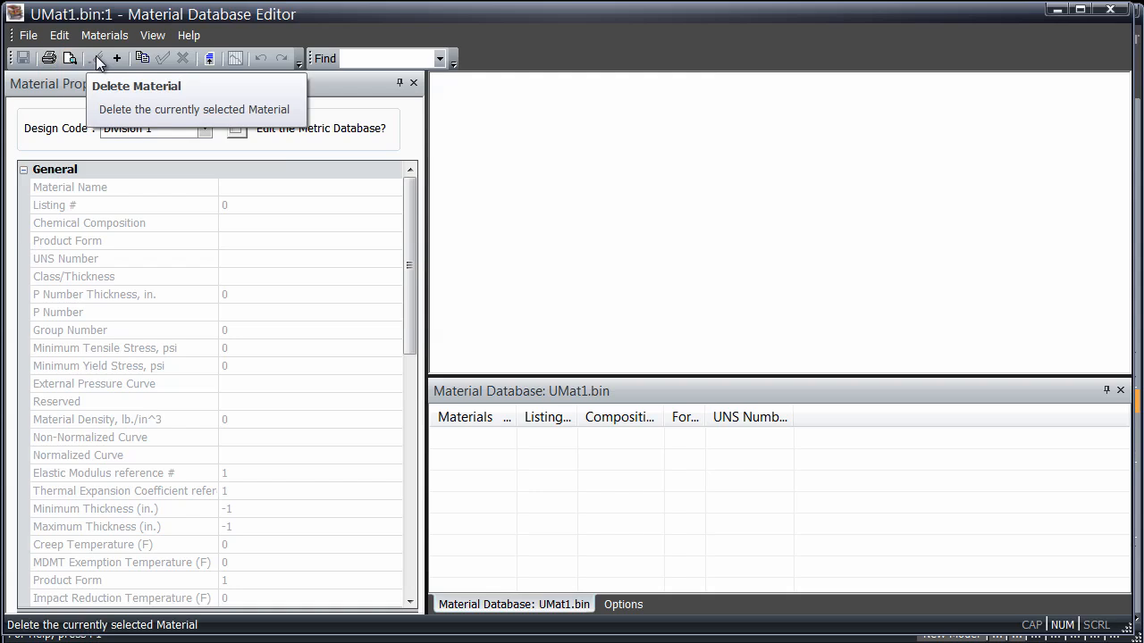
mouse_move(142, 58)
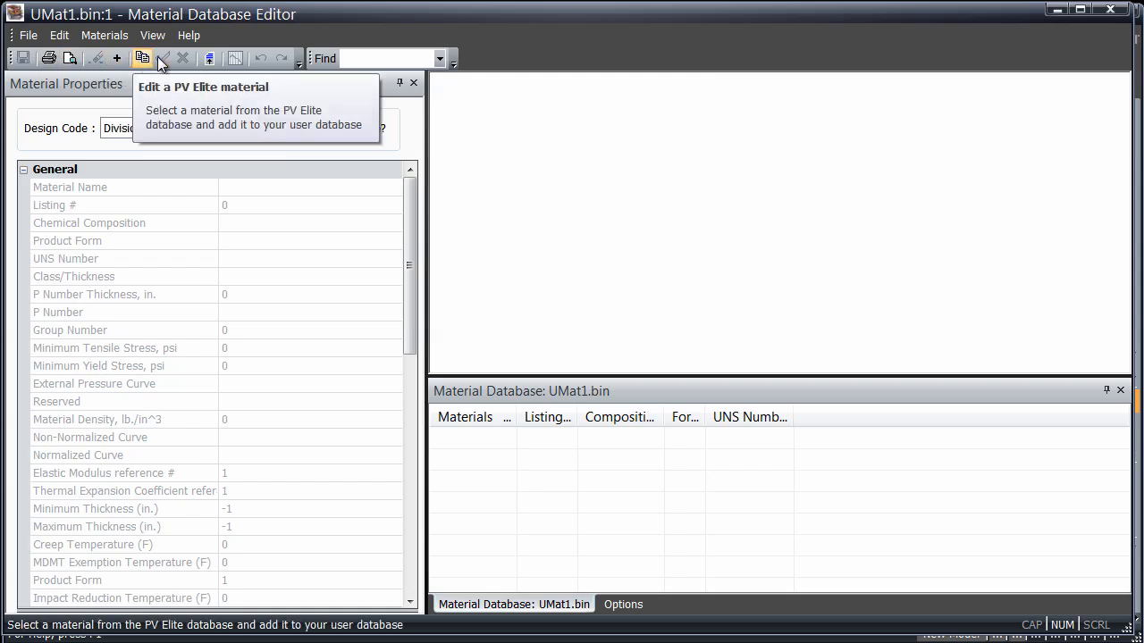
mouse_move(209, 59)
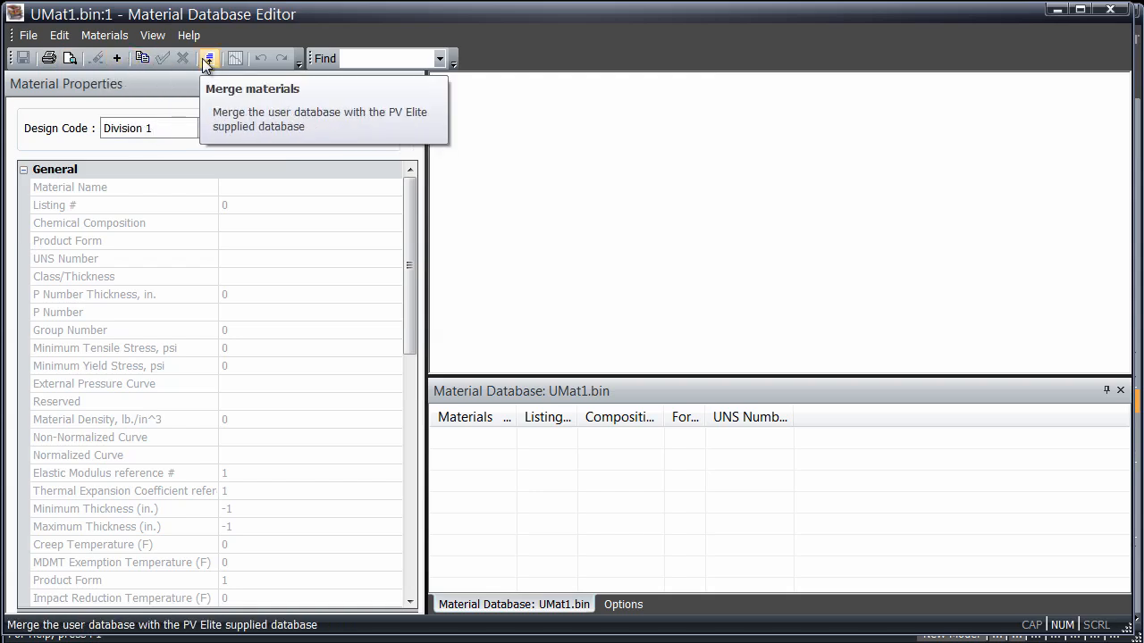
mouse_move(260, 59)
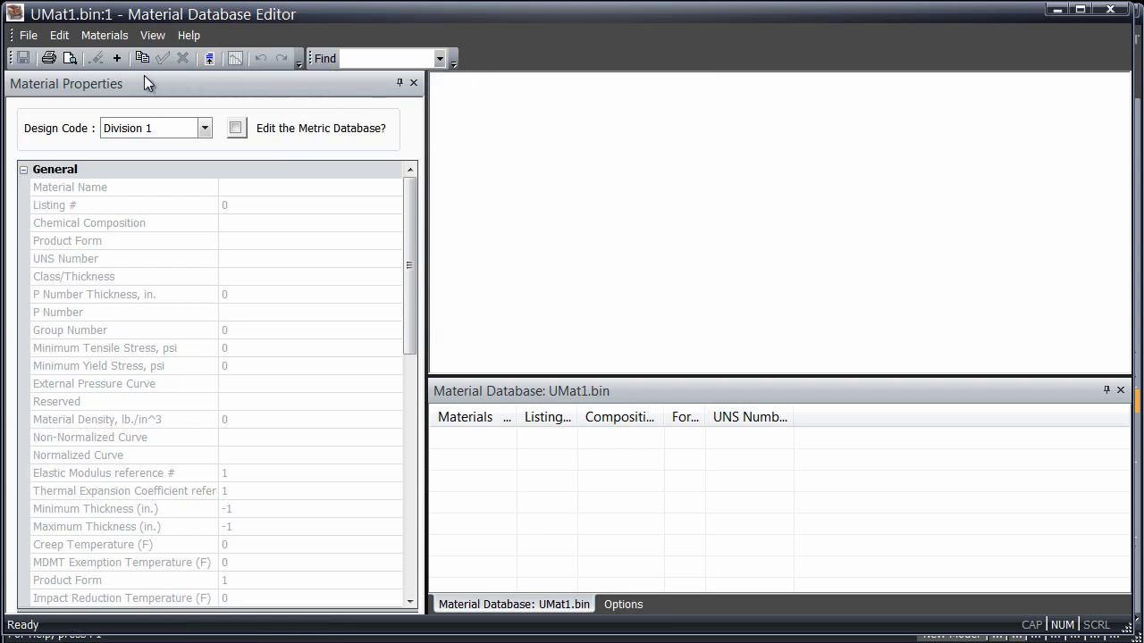
mouse_move(116, 58)
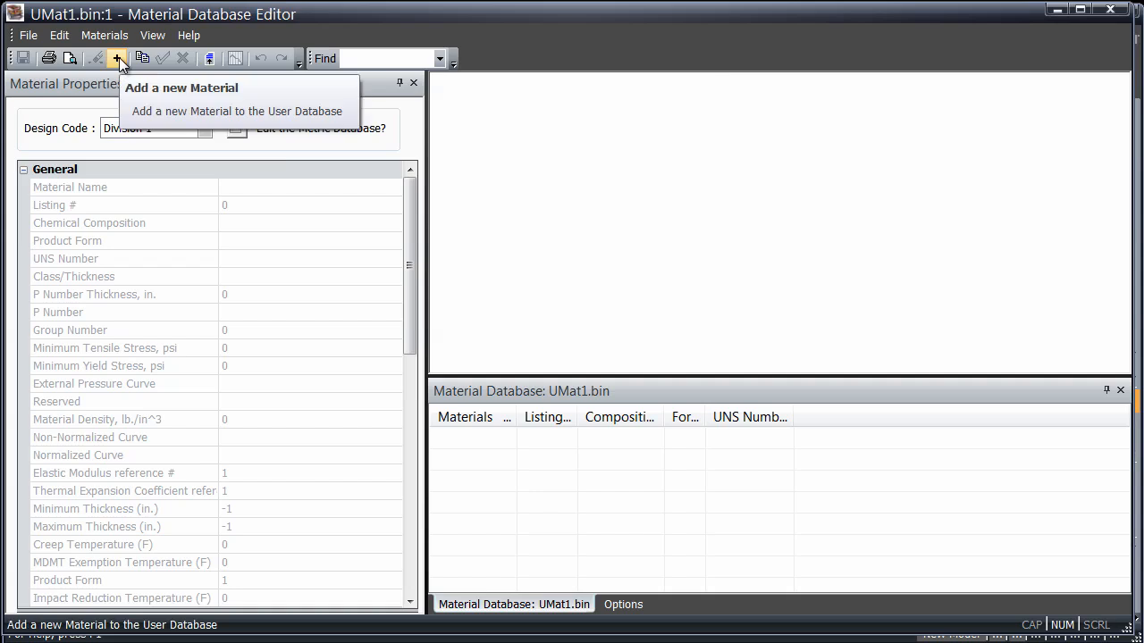
Add a new user material and name it SA-NewMat
left_click(117, 58)
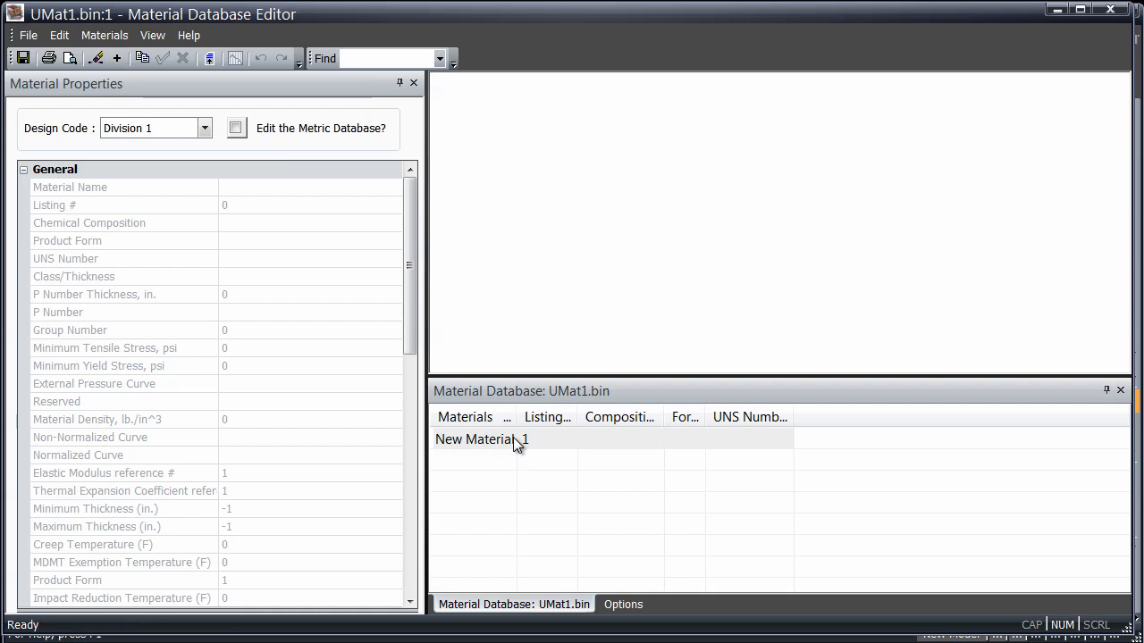
left_click(475, 438)
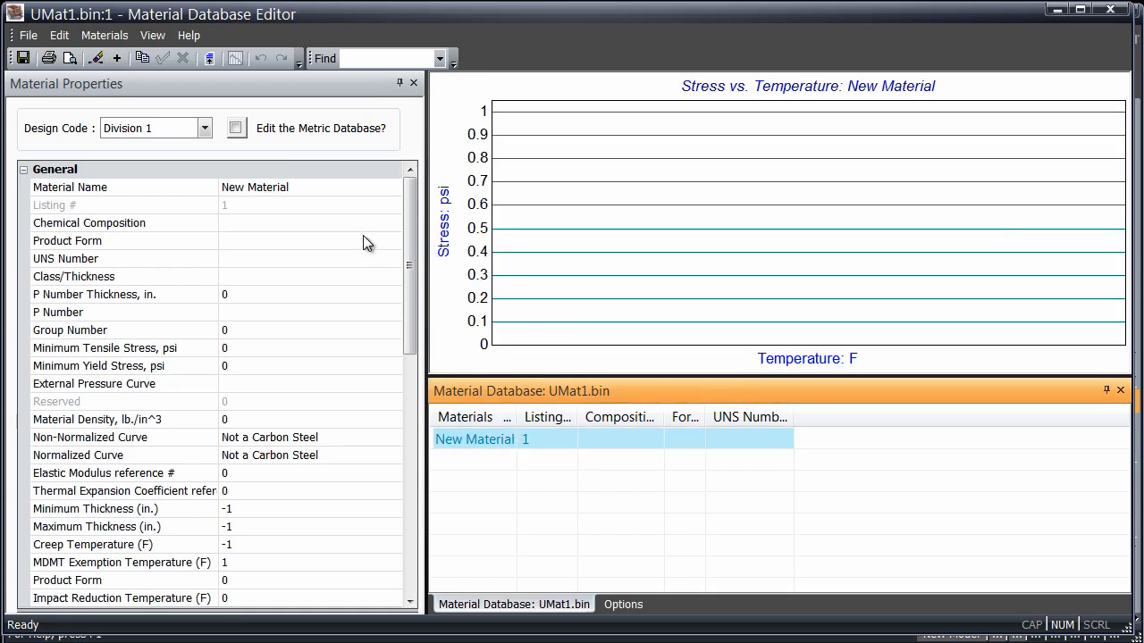
left_click(255, 187)
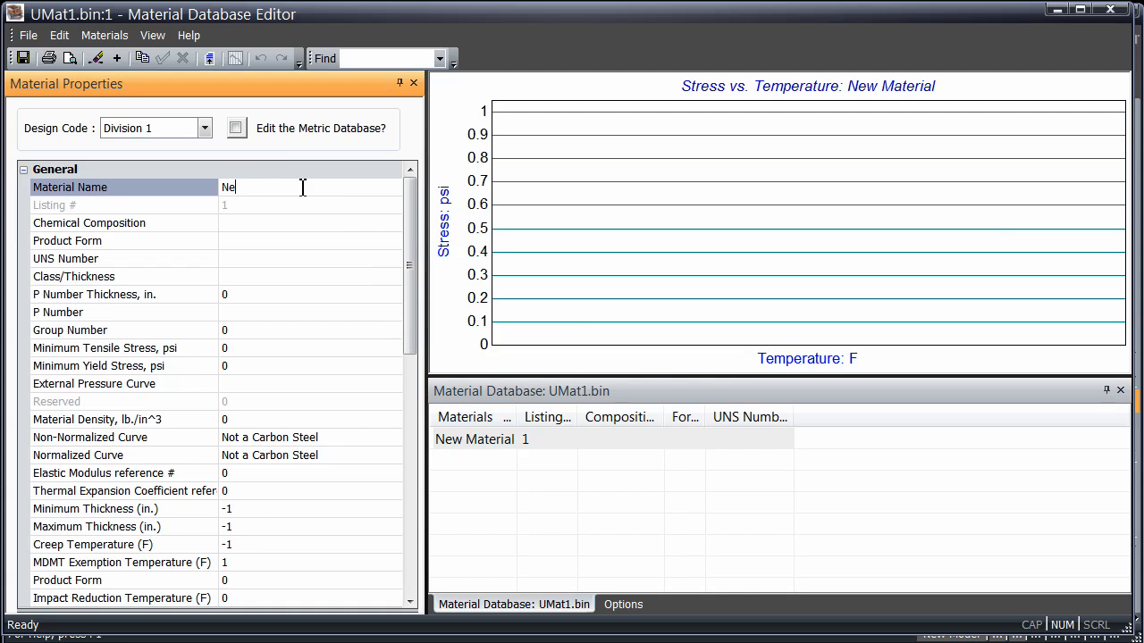
type("SA-")
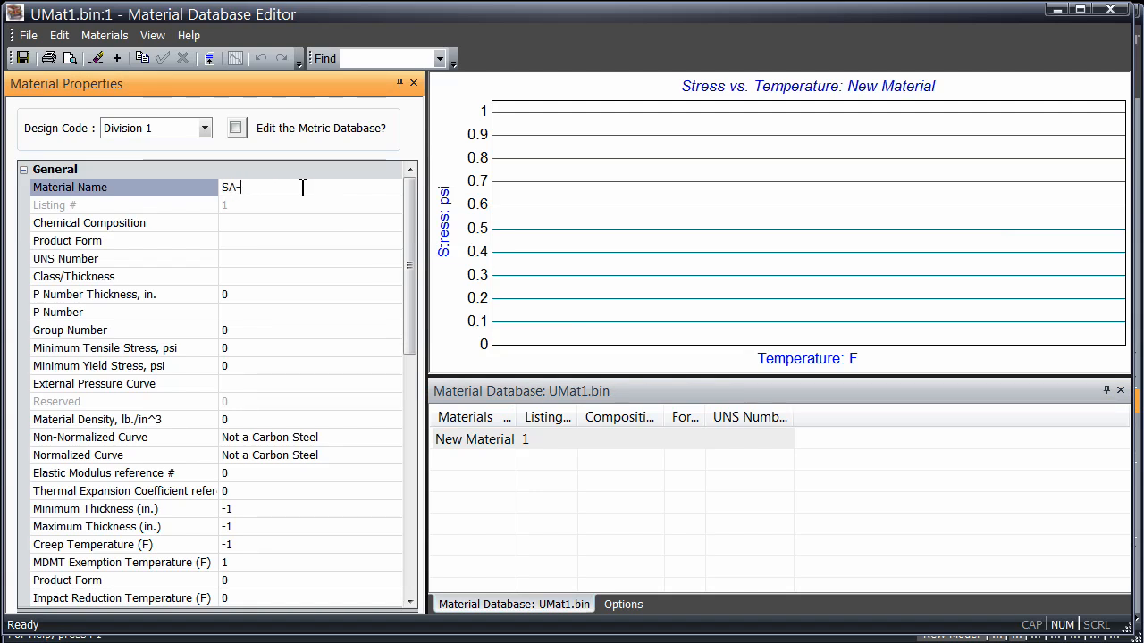
type("NewMat")
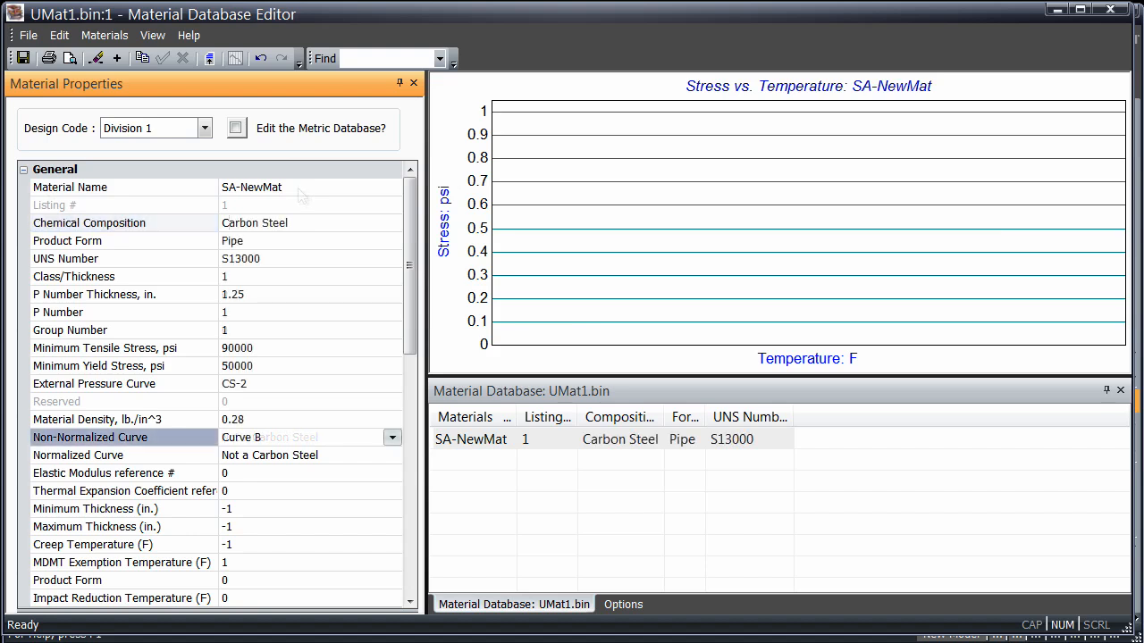
Set the normalized curve to Curve D and commit the thermal expansion reference
left_click(391, 454)
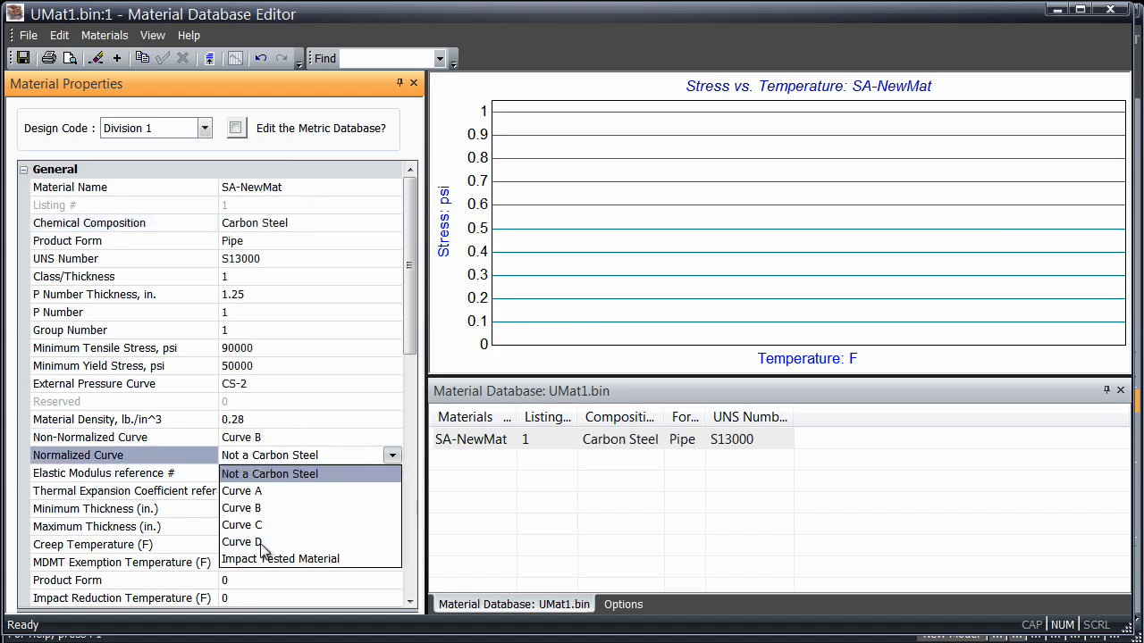
left_click(241, 543)
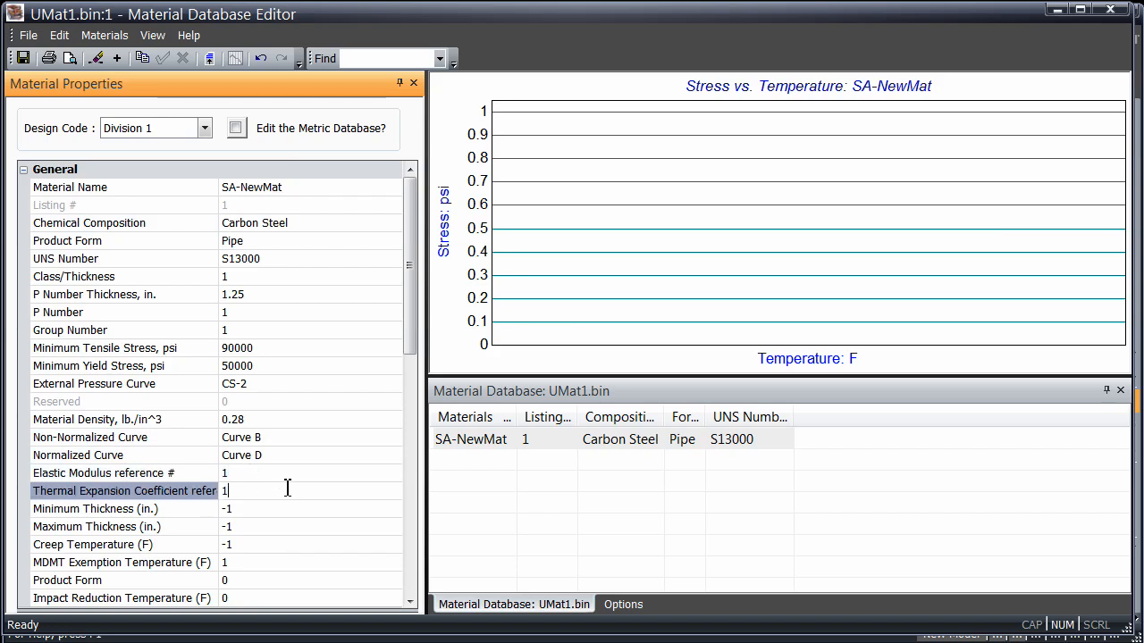
left_click(96, 508)
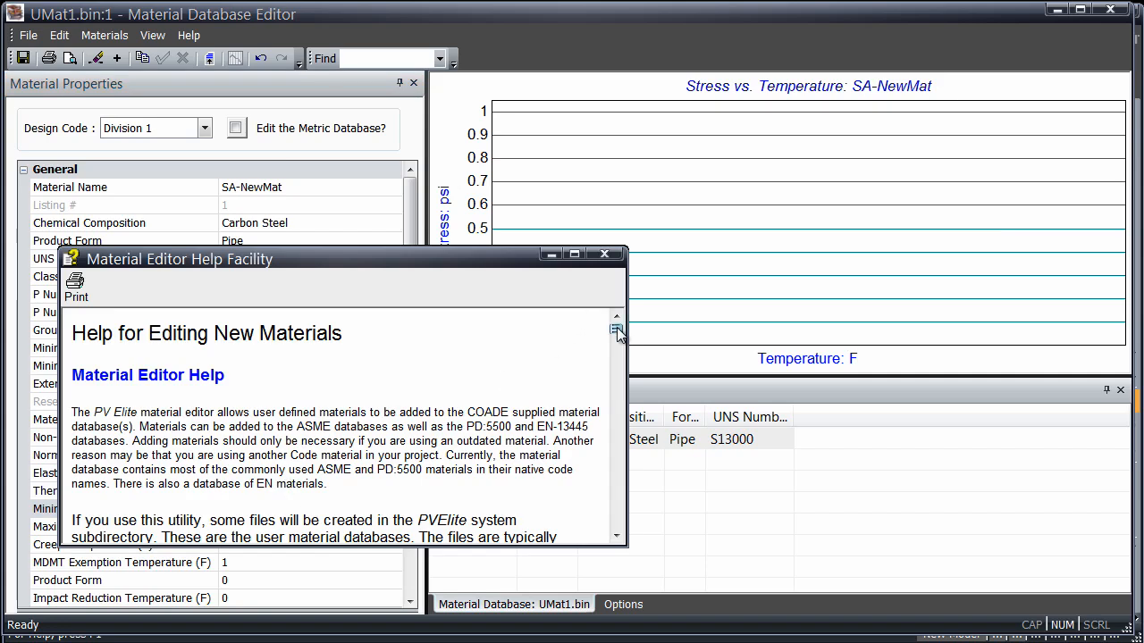
left_click(617, 367)
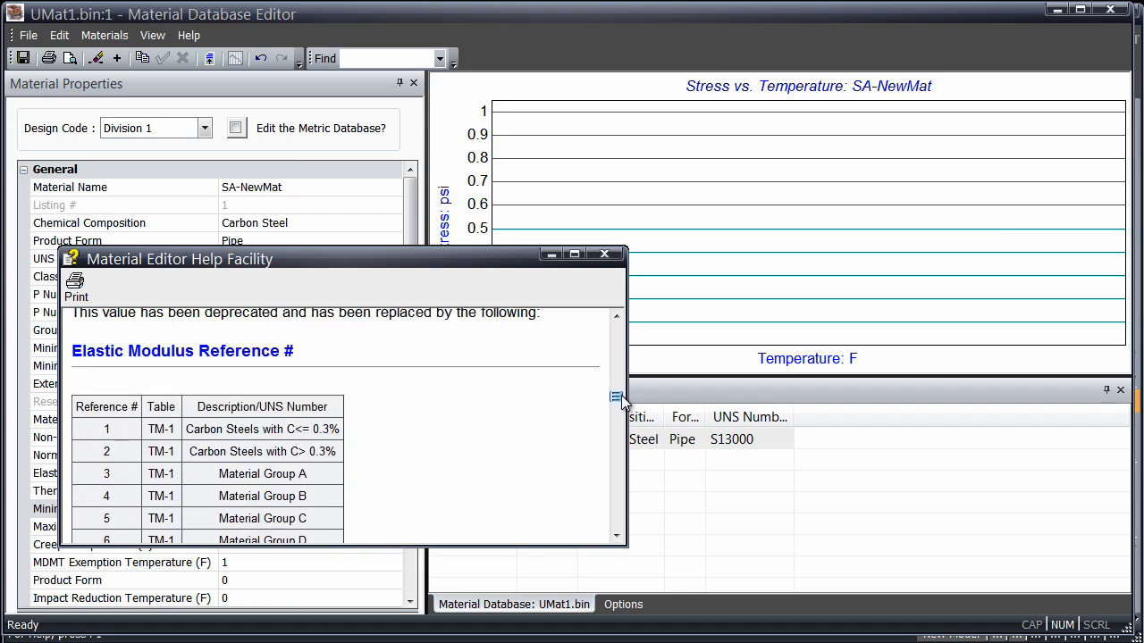
scroll("down", 3)
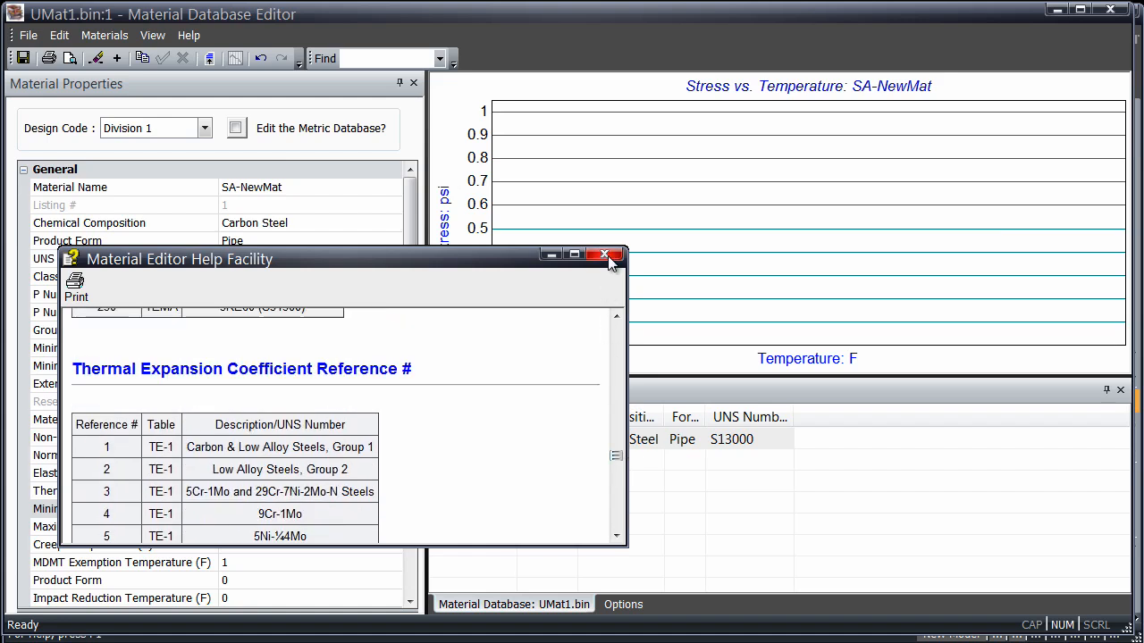
left_click(606, 255)
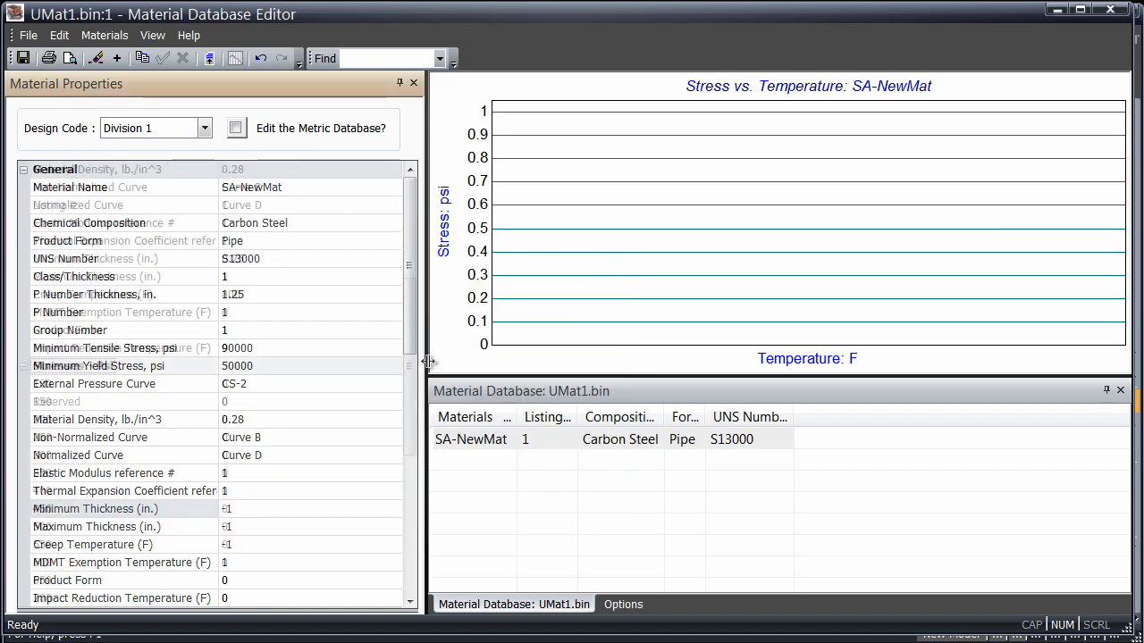
Enter SA-NewMat's Stresses - Psi values, 24000 at 100 F through 3000 at 500 F
scroll("down", 3)
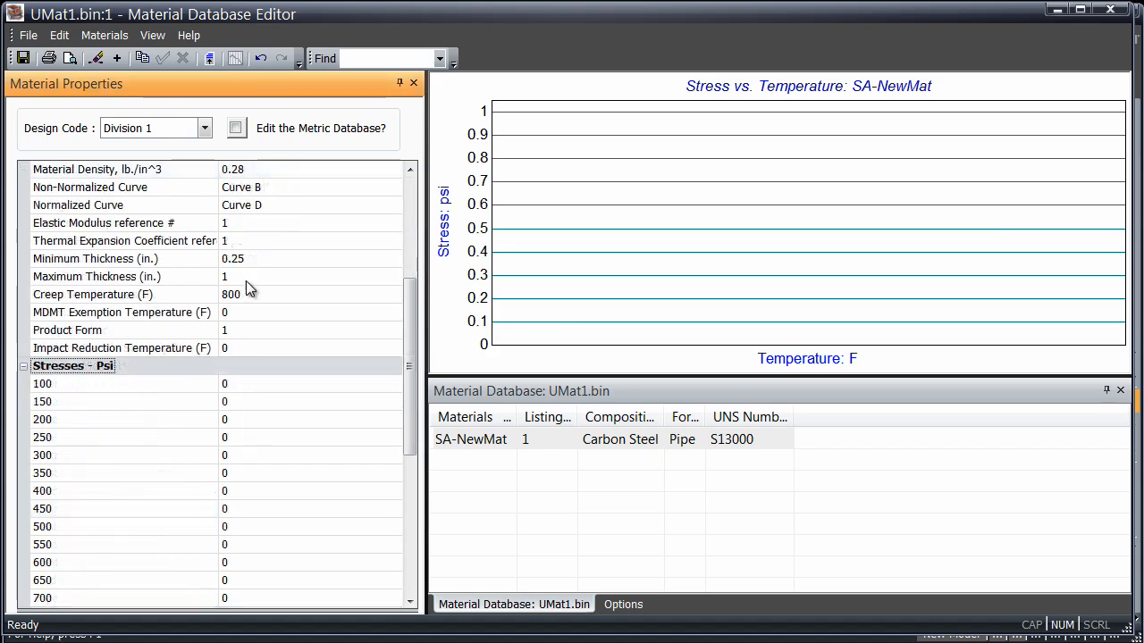
left_click(42, 383)
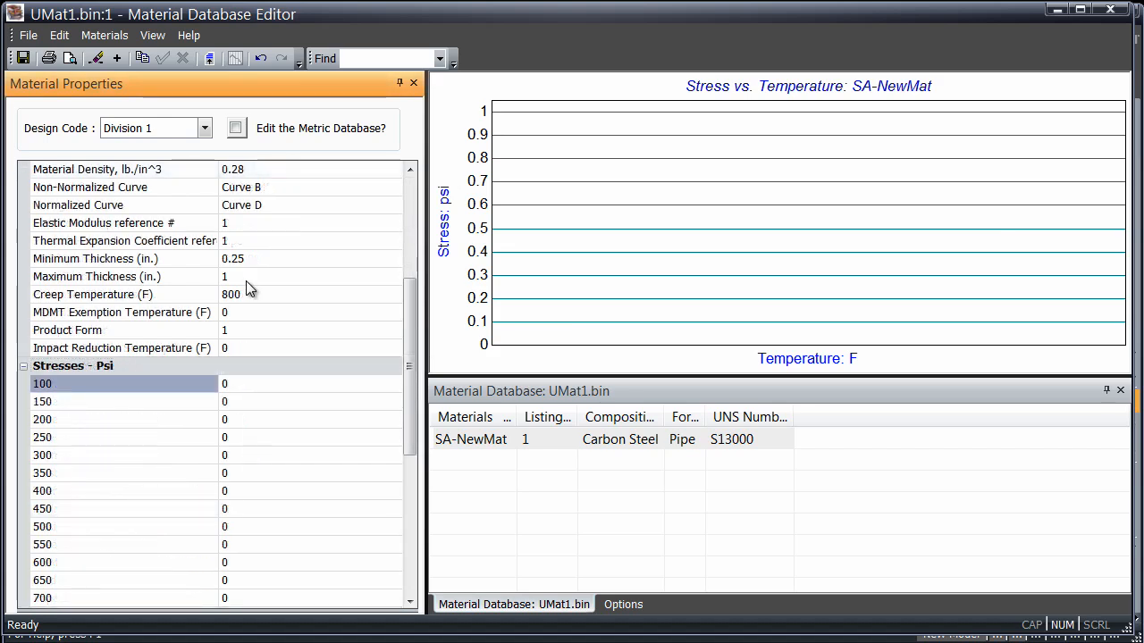
type("24000")
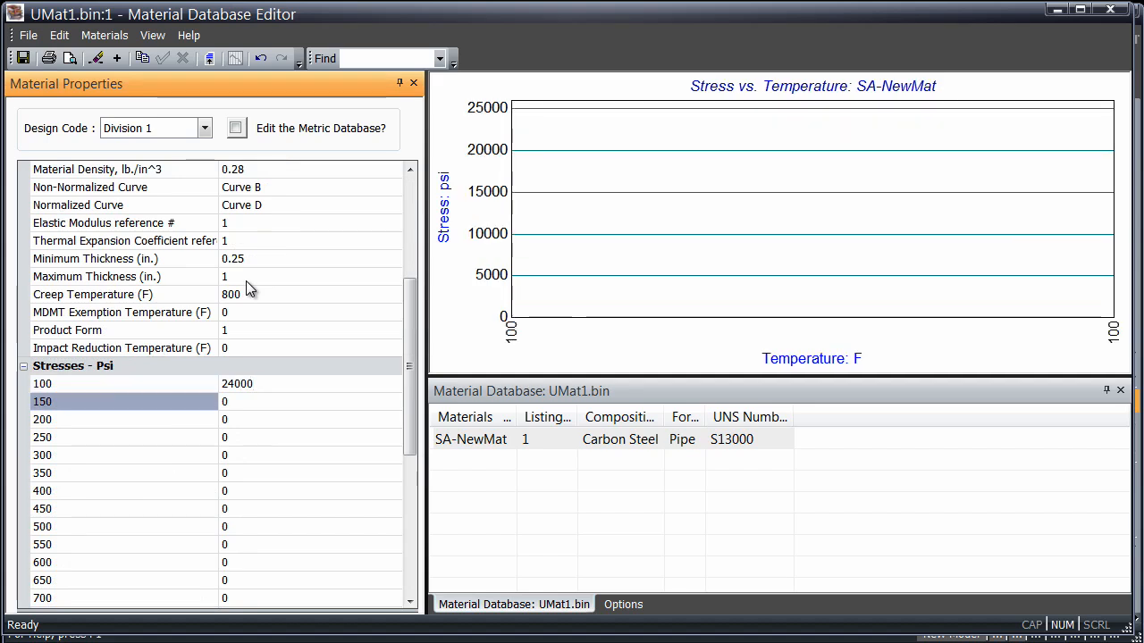
type("22000")
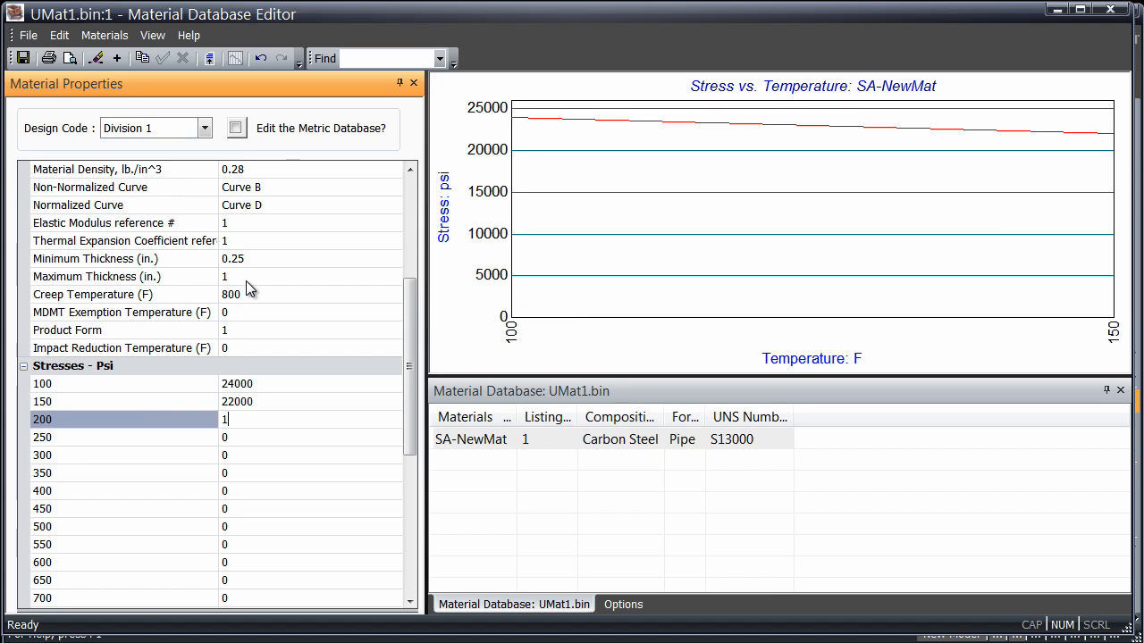
type("9000")
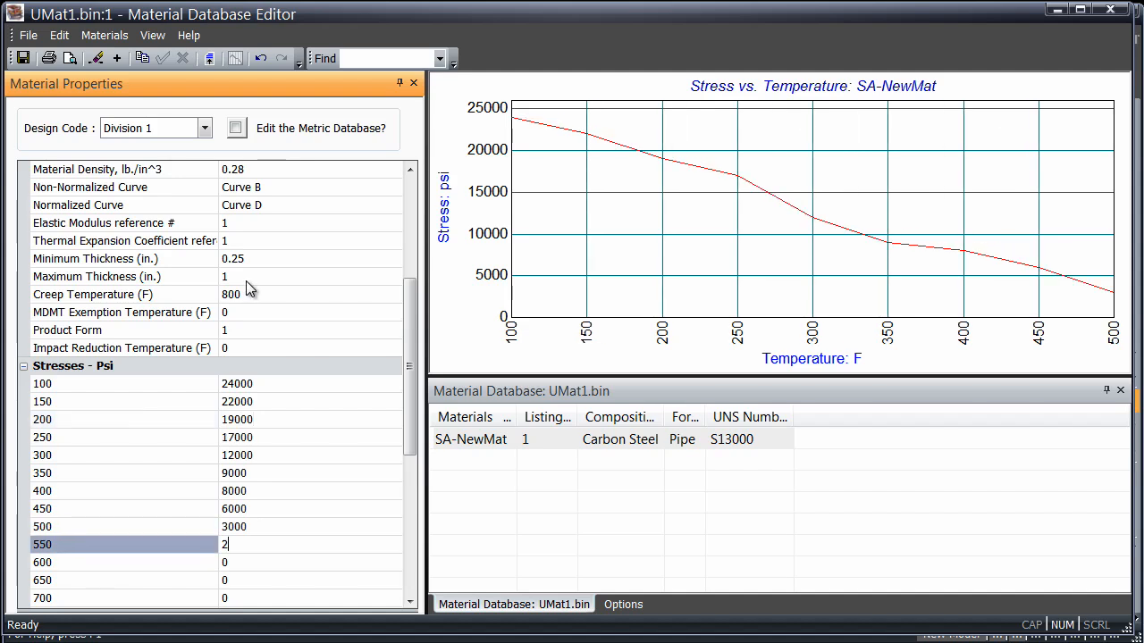
type("500")
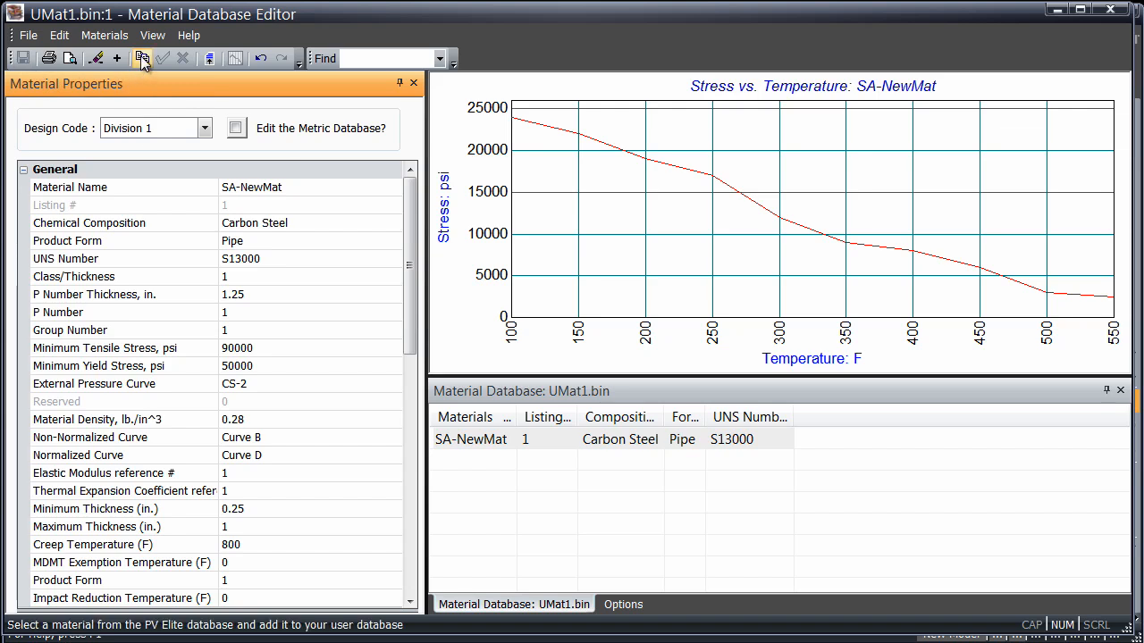
mouse_move(143, 58)
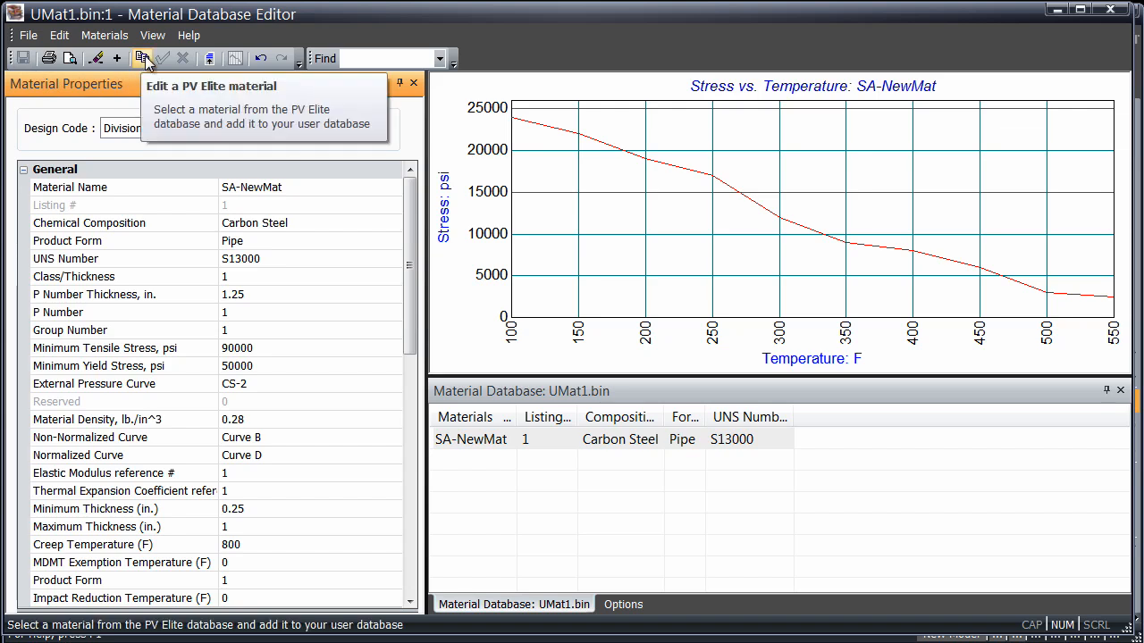
mouse_move(209, 58)
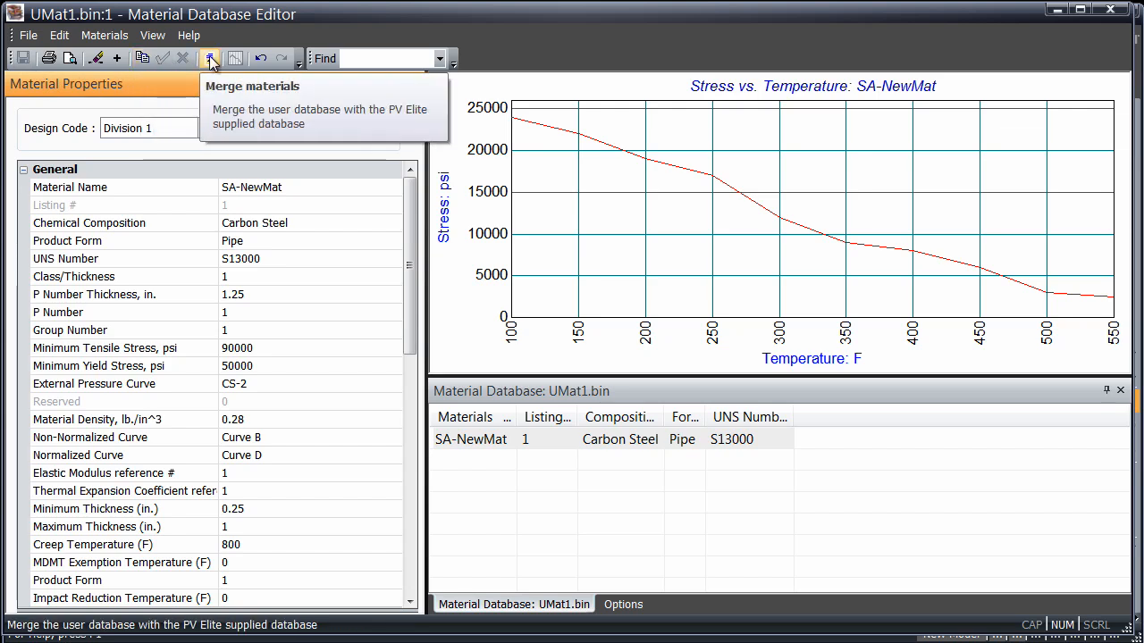
Merge SA-NewMat into the main database, acknowledge success, and return to the model
left_click(211, 58)
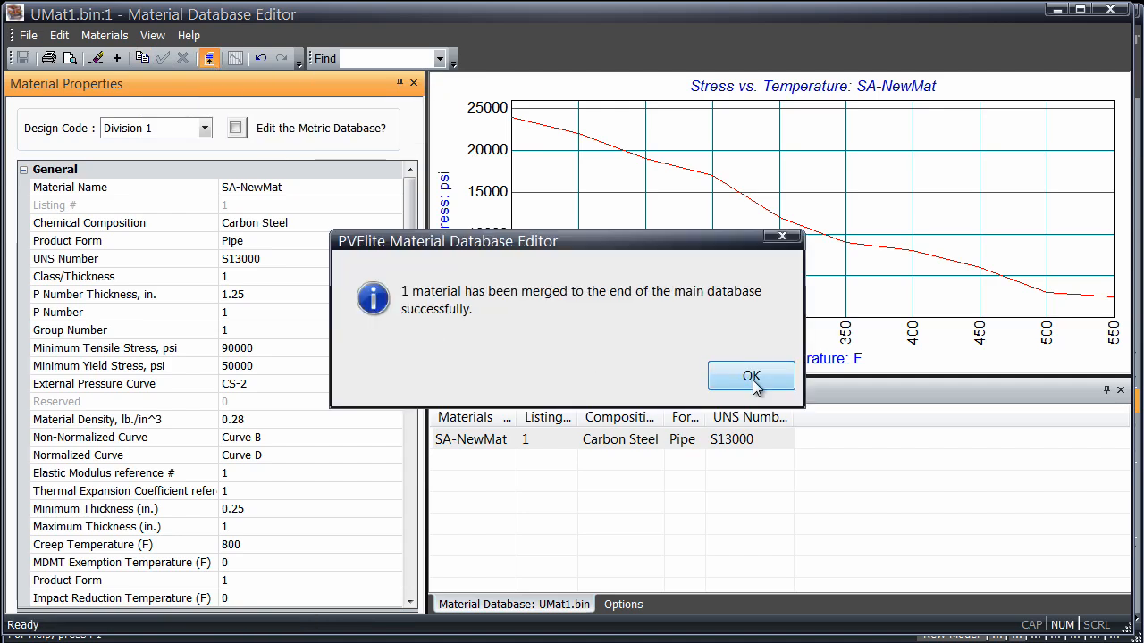
left_click(752, 376)
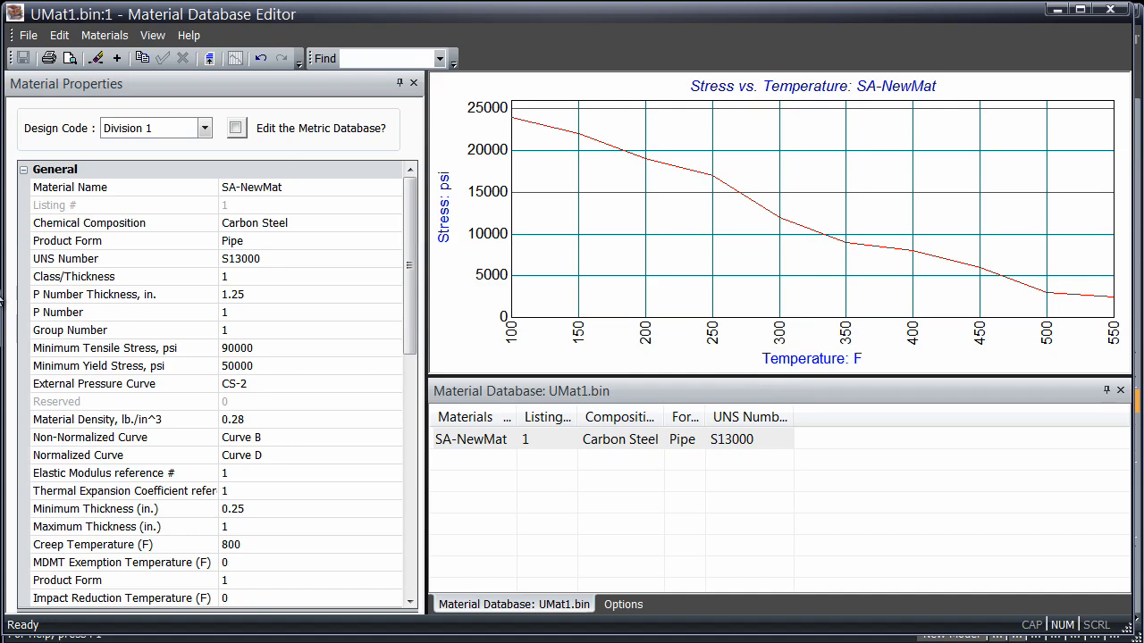
left_click(27, 34)
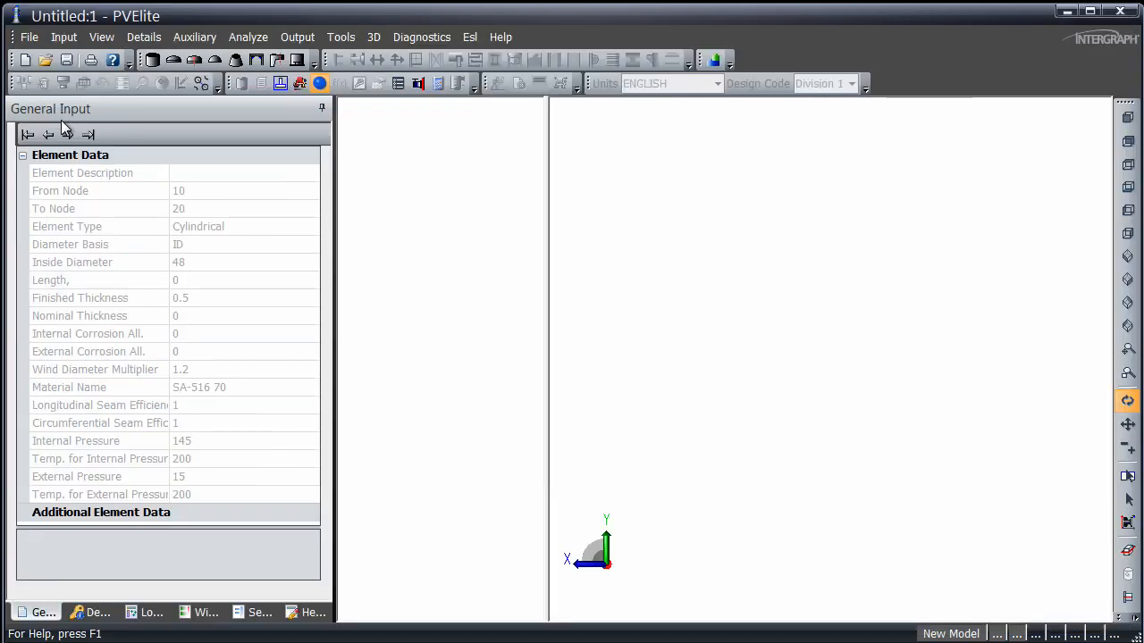
Add a cylindrical shell element and assign it the SA-NewMat material
left_click(152, 60)
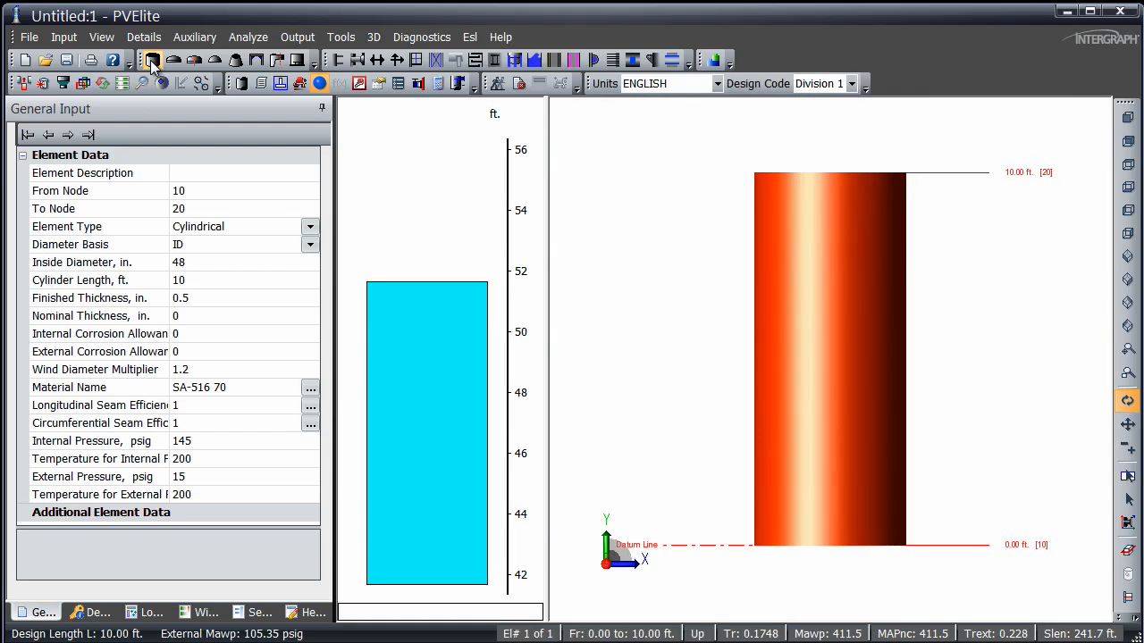
left_click(310, 386)
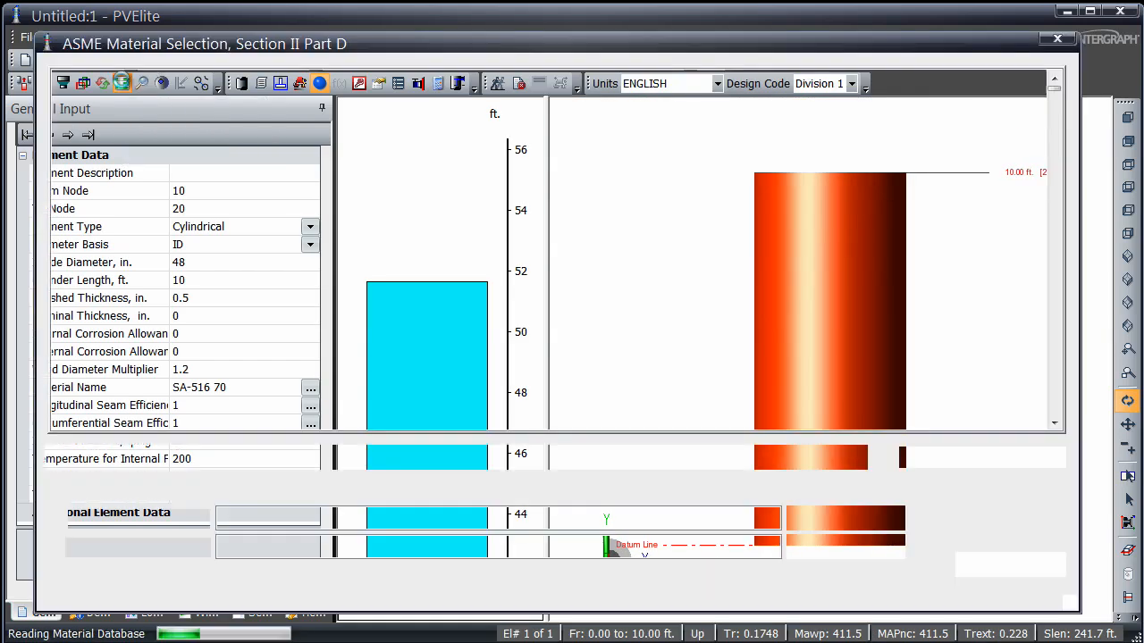
left_click(310, 386)
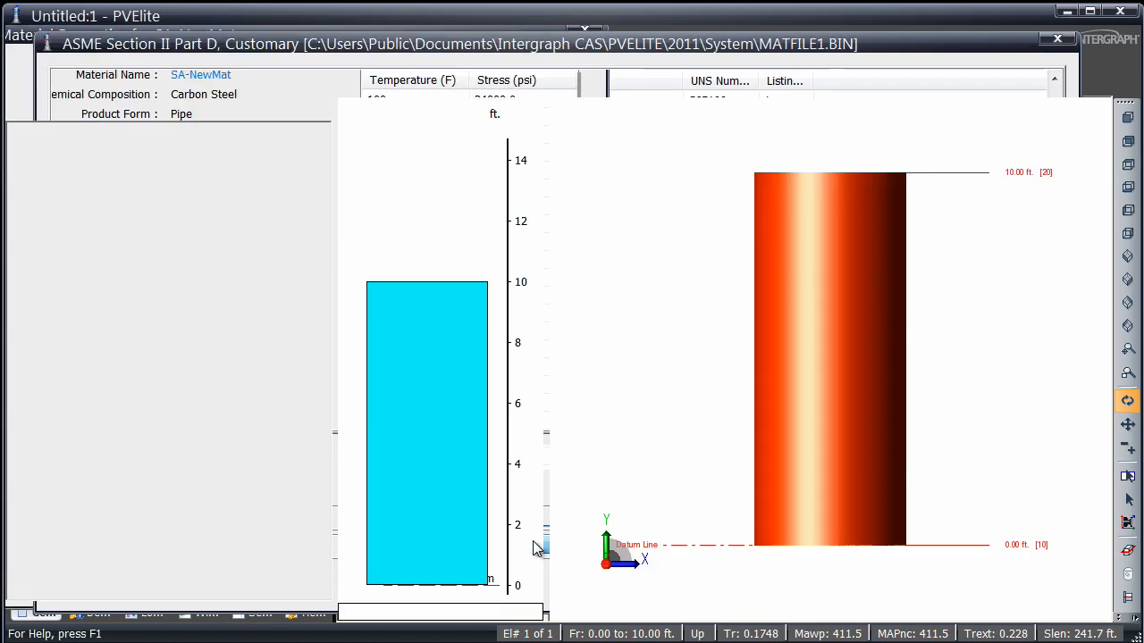
left_click(1056, 39)
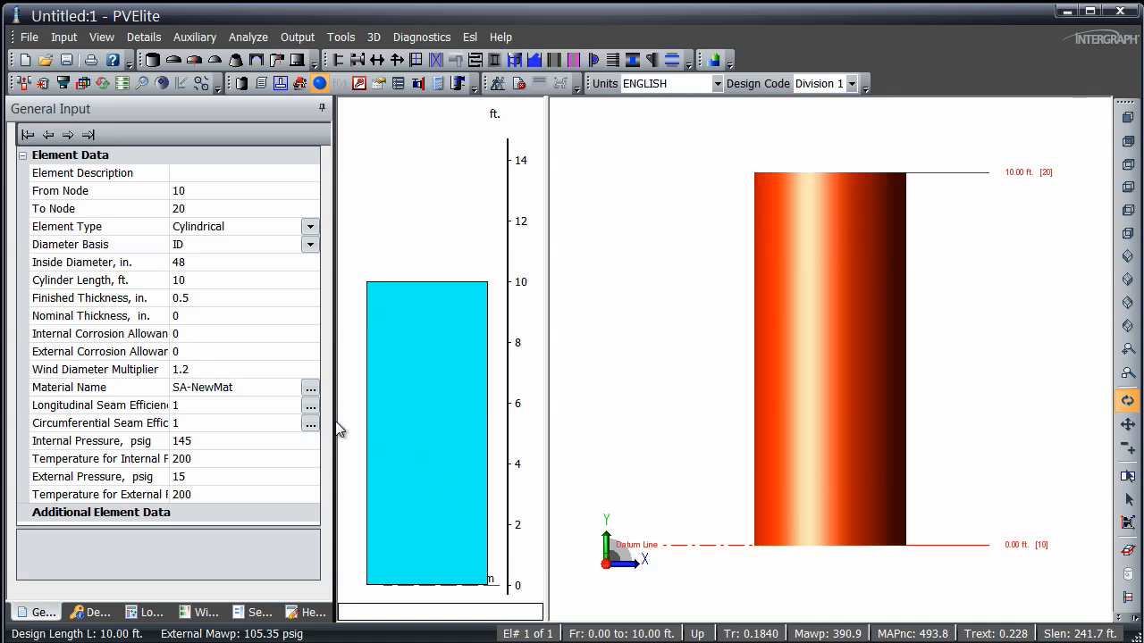
left_click(310, 388)
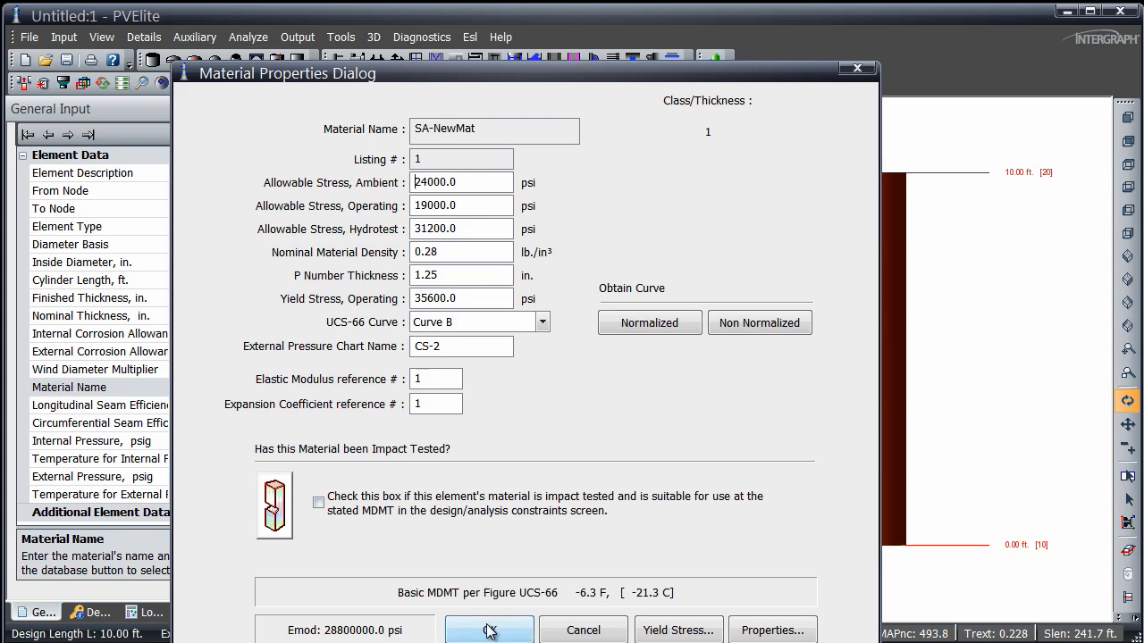
left_click(488, 630)
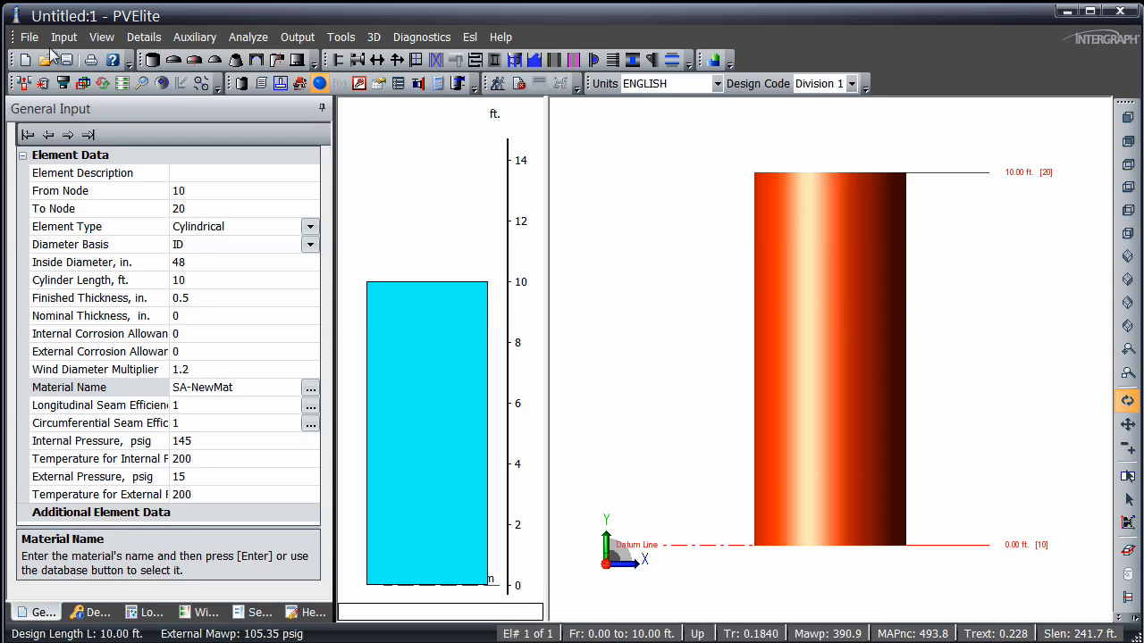
left_click(29, 37)
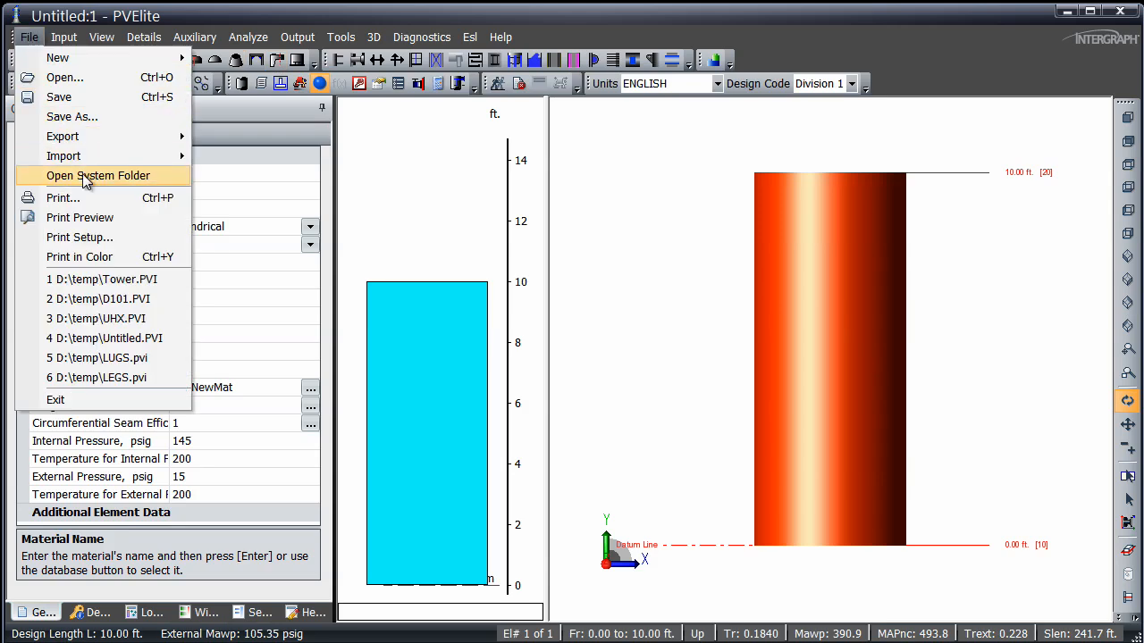
left_click(97, 175)
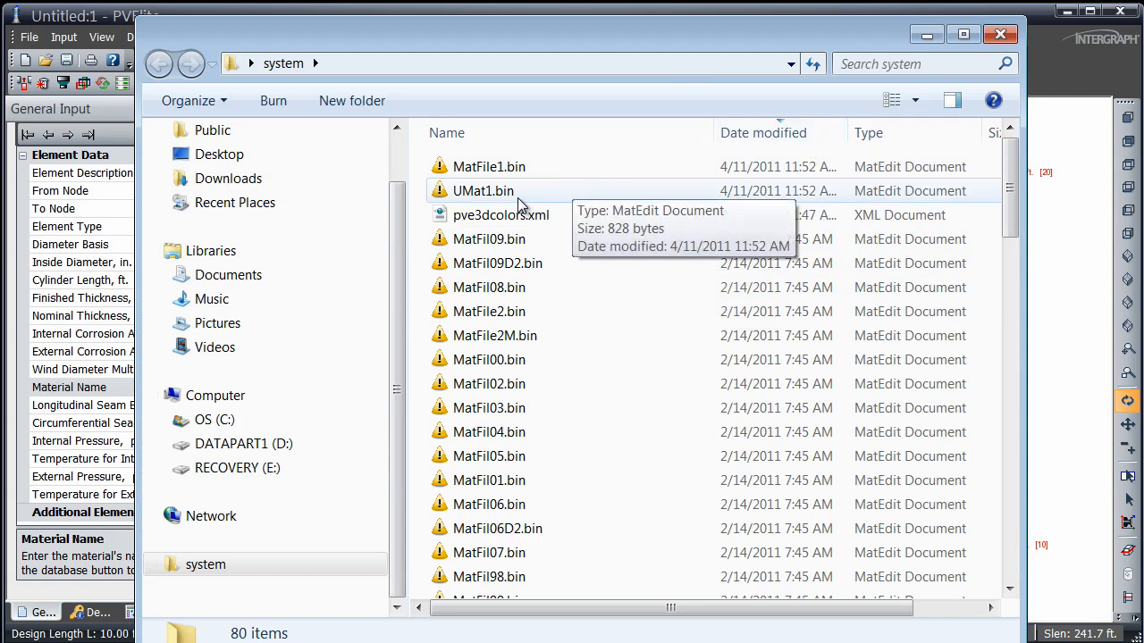
mouse_move(911, 166)
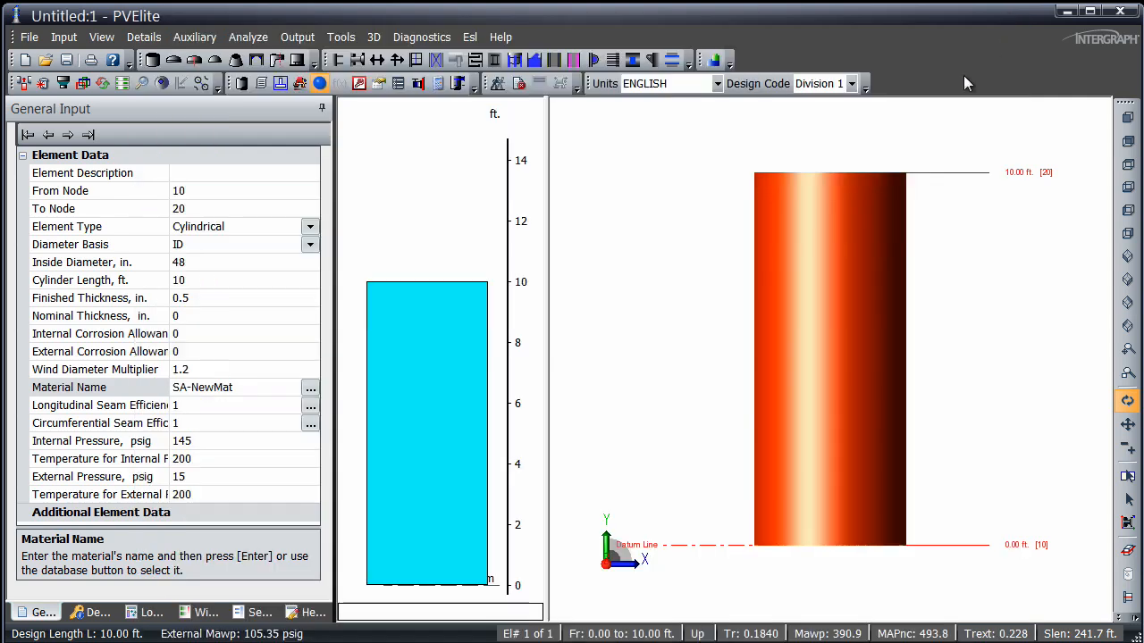
mouse_move(666, 245)
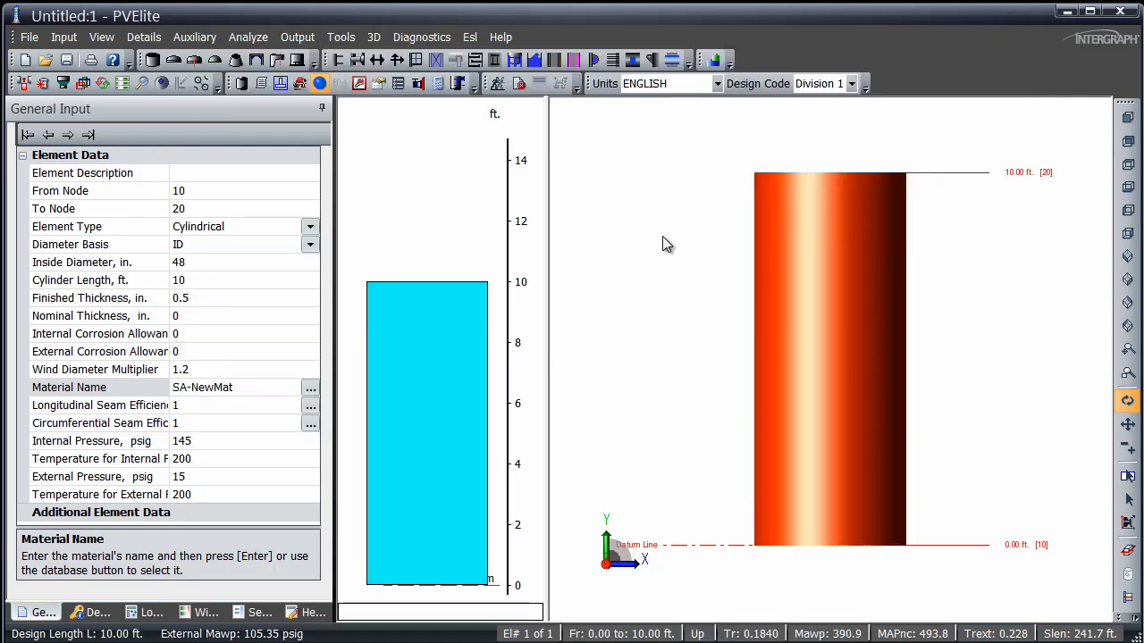